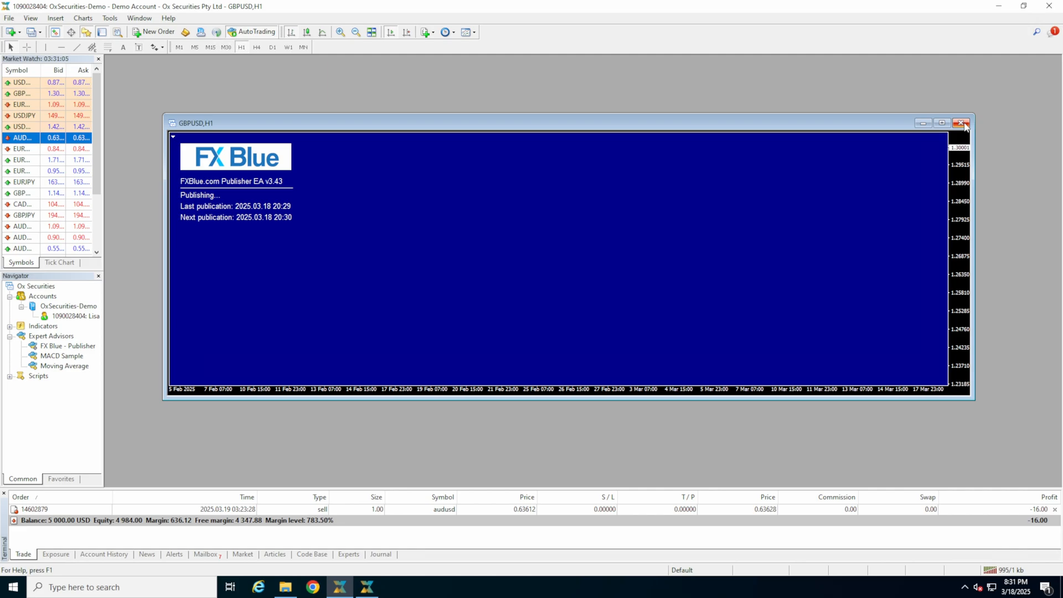
# - Close both running MetaTrader 4 terminal windows
pyautogui.click(962, 123)
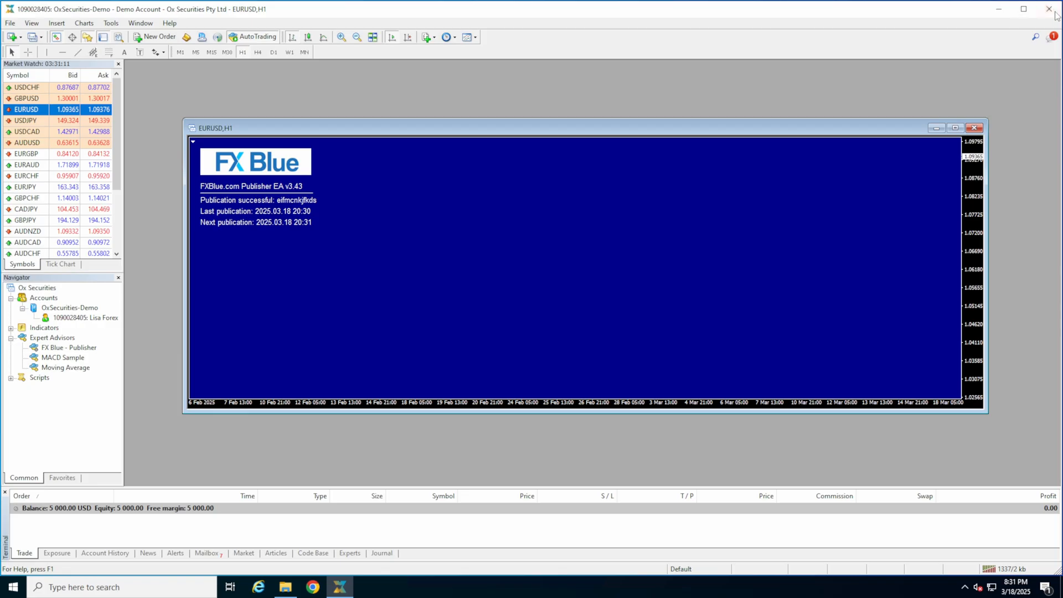
pyautogui.click(1046, 9)
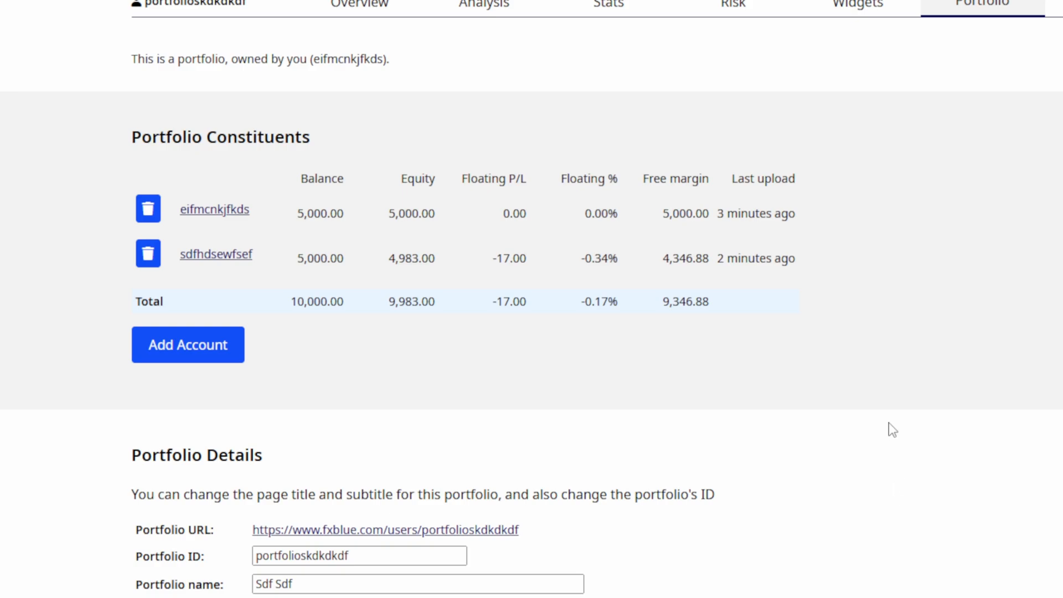
pyautogui.moveTo(726, 231)
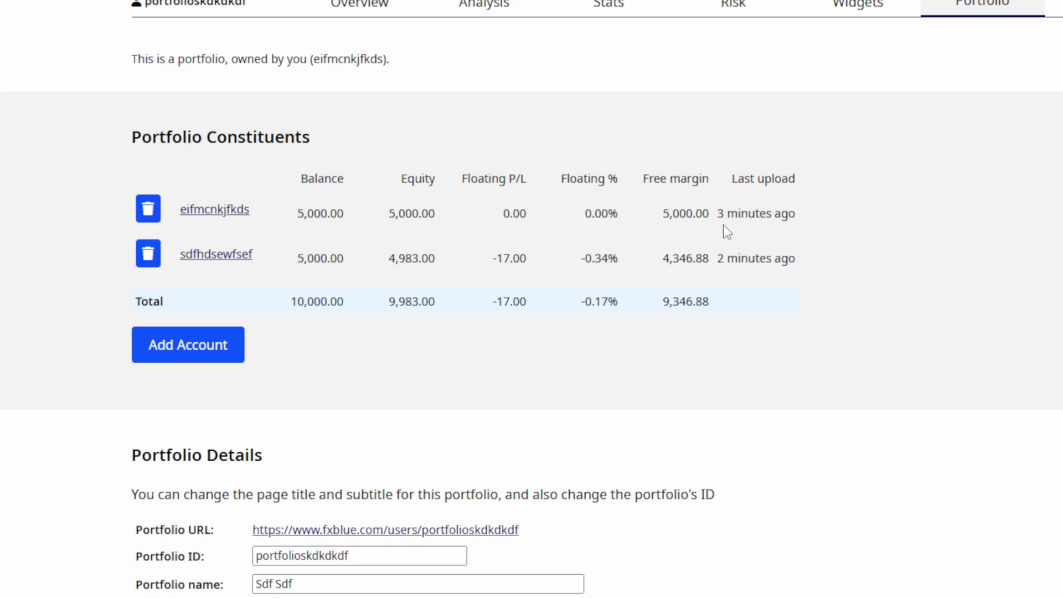
pyautogui.moveTo(738, 173)
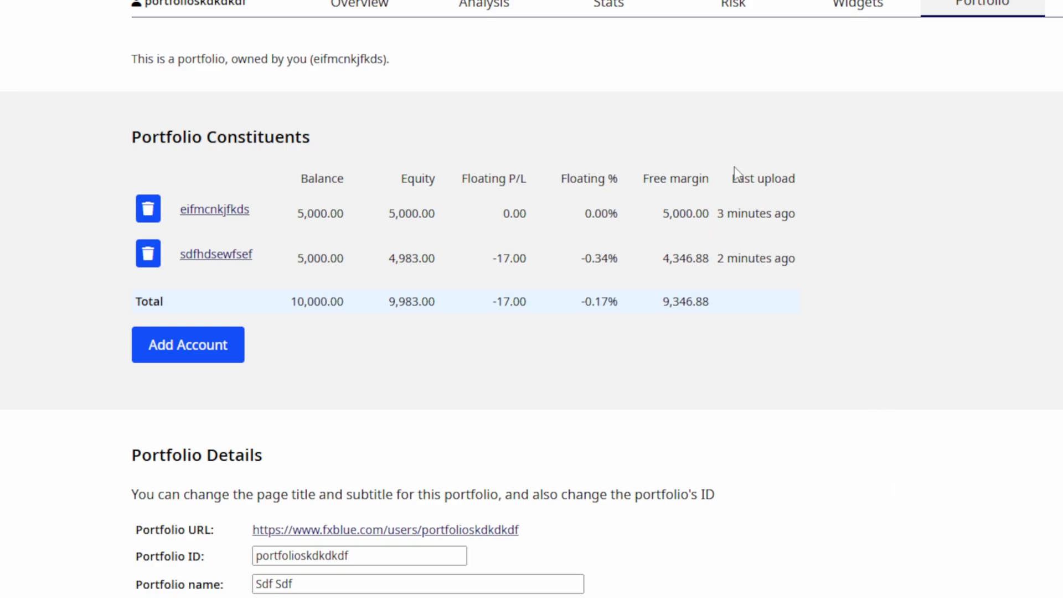
pyautogui.moveTo(835, 269)
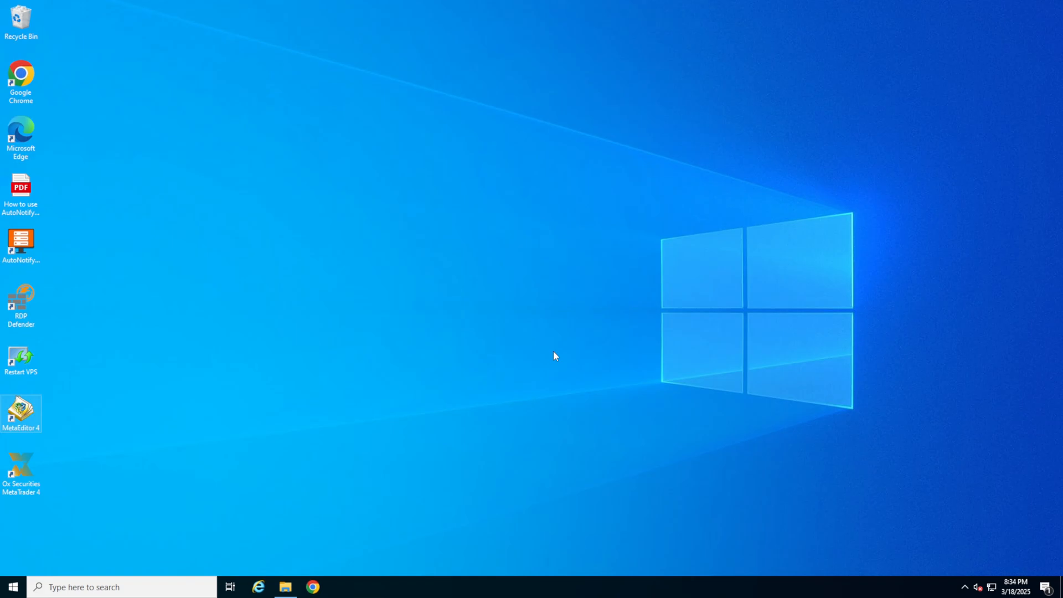
pyautogui.moveTo(545, 332)
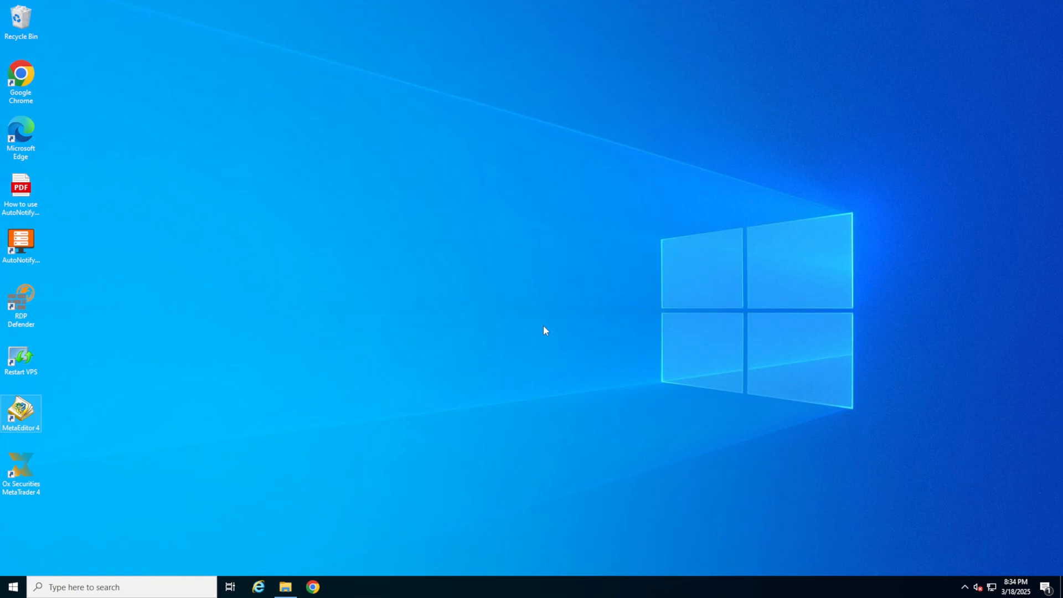
pyautogui.moveTo(22, 250)
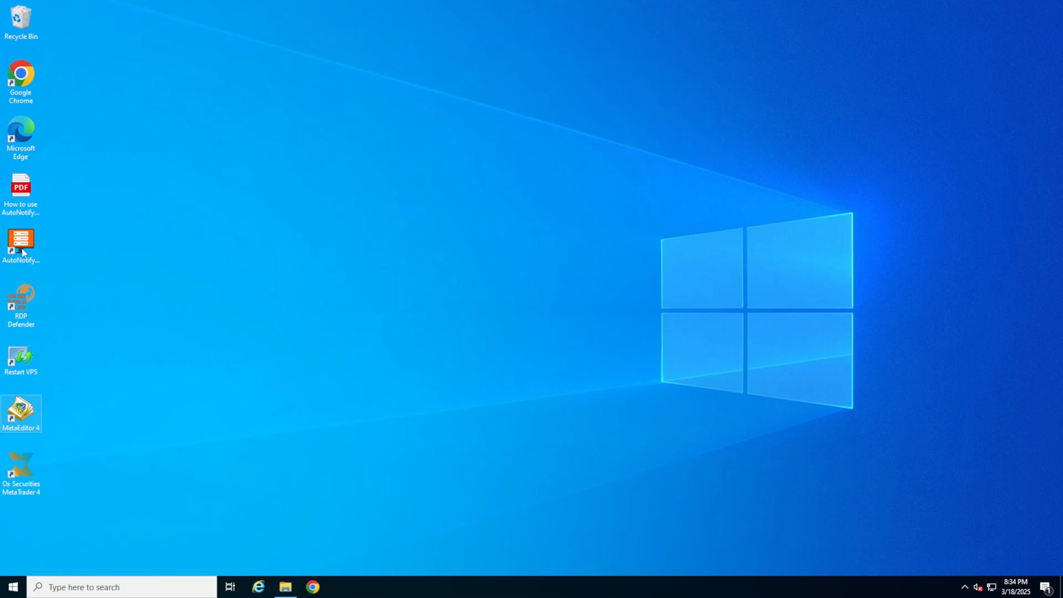
# - Launch AutoNotify.exe from its desktop shortcut
pyautogui.click(20, 243)
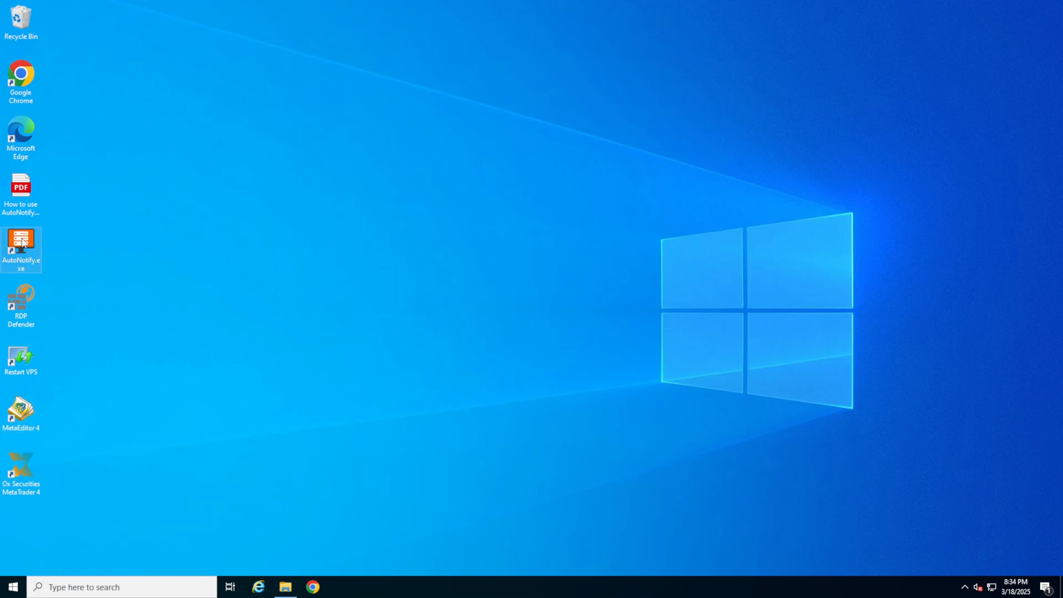
pyautogui.doubleClick(21, 244)
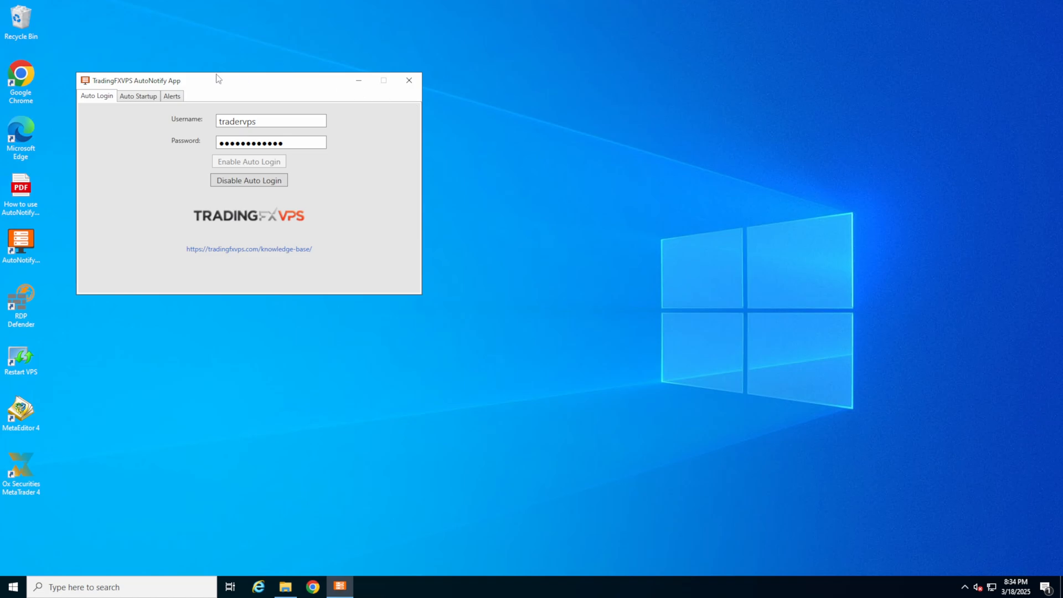
pyautogui.moveTo(184, 93)
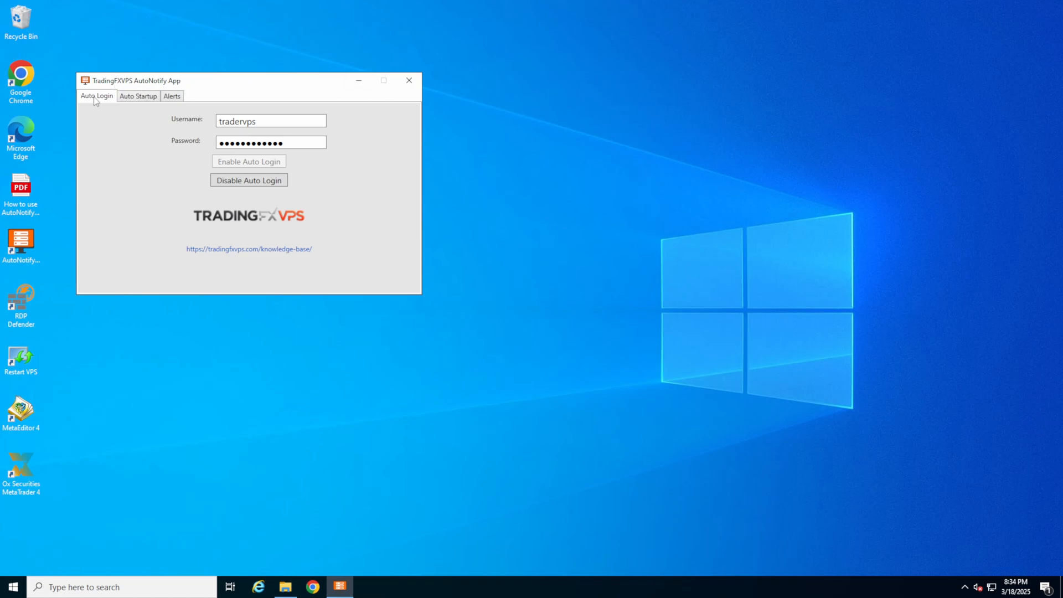
pyautogui.moveTo(89, 103)
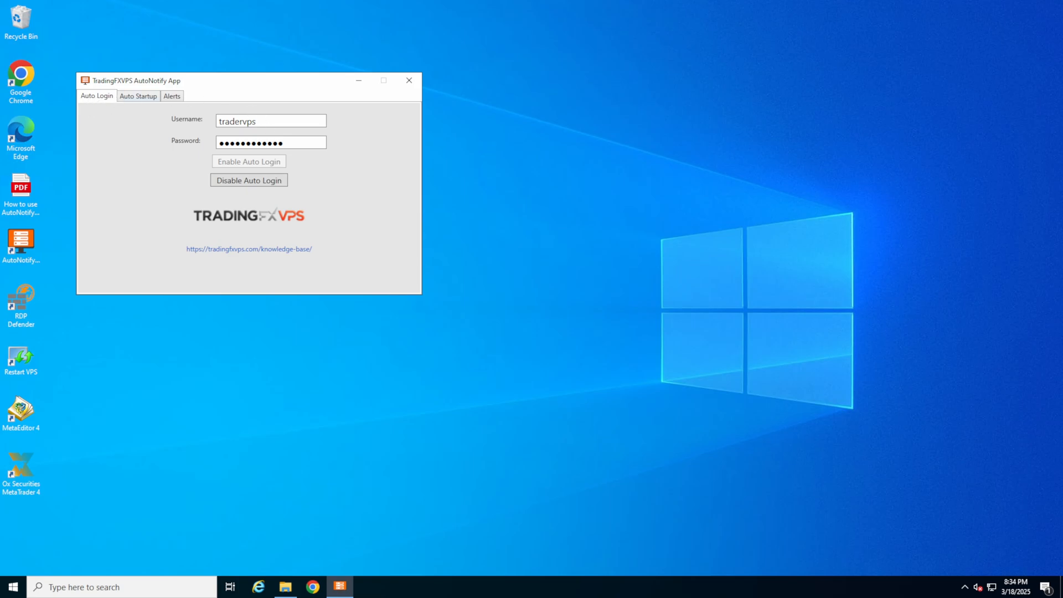
# - Switch AutoNotify to the Auto Startup tab, showing an empty program list
pyautogui.click(270, 121)
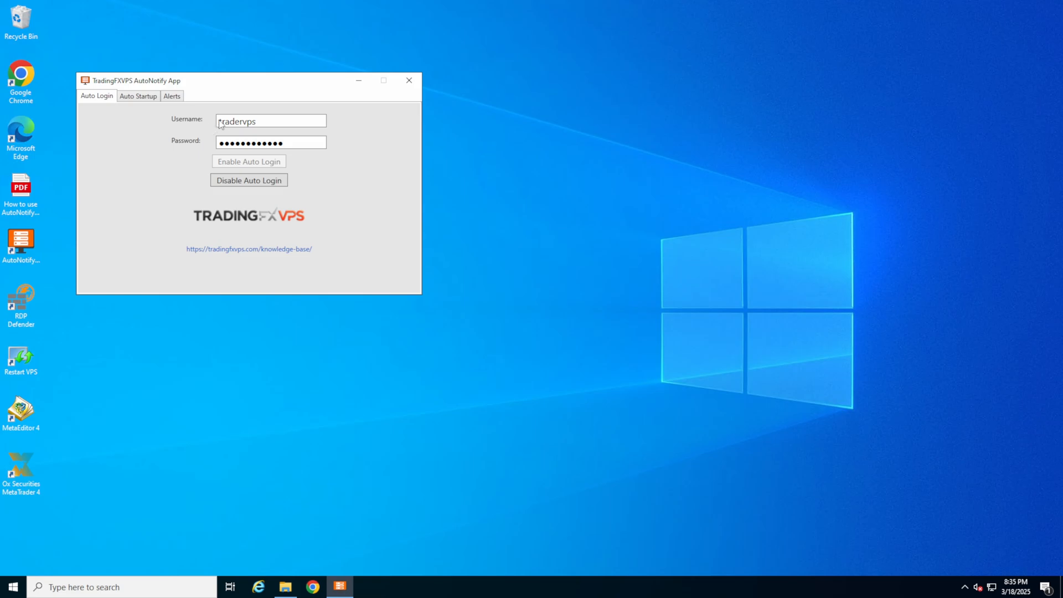
pyautogui.moveTo(240, 163)
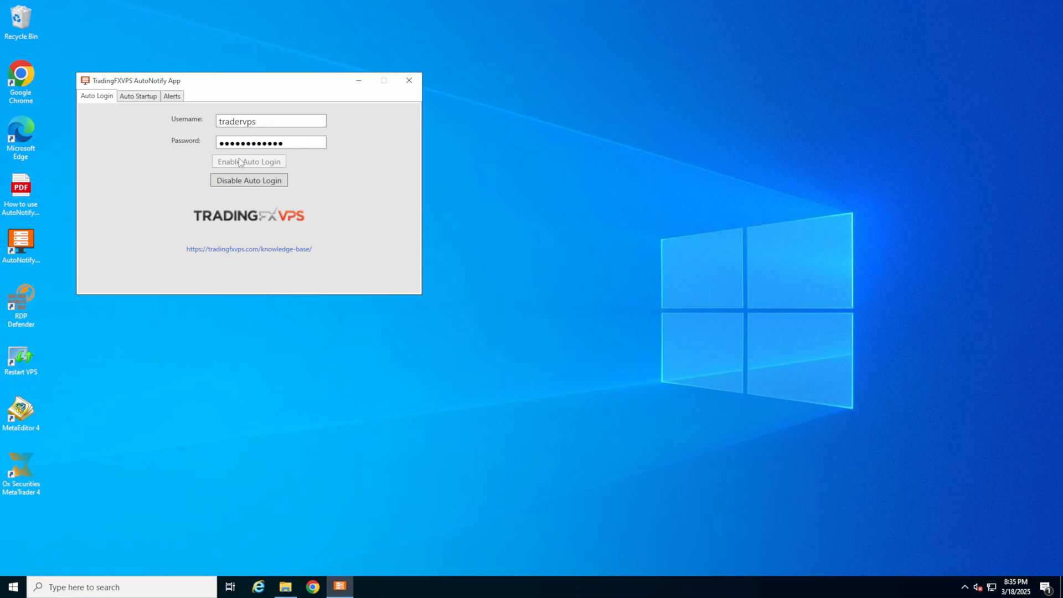
pyautogui.moveTo(139, 96)
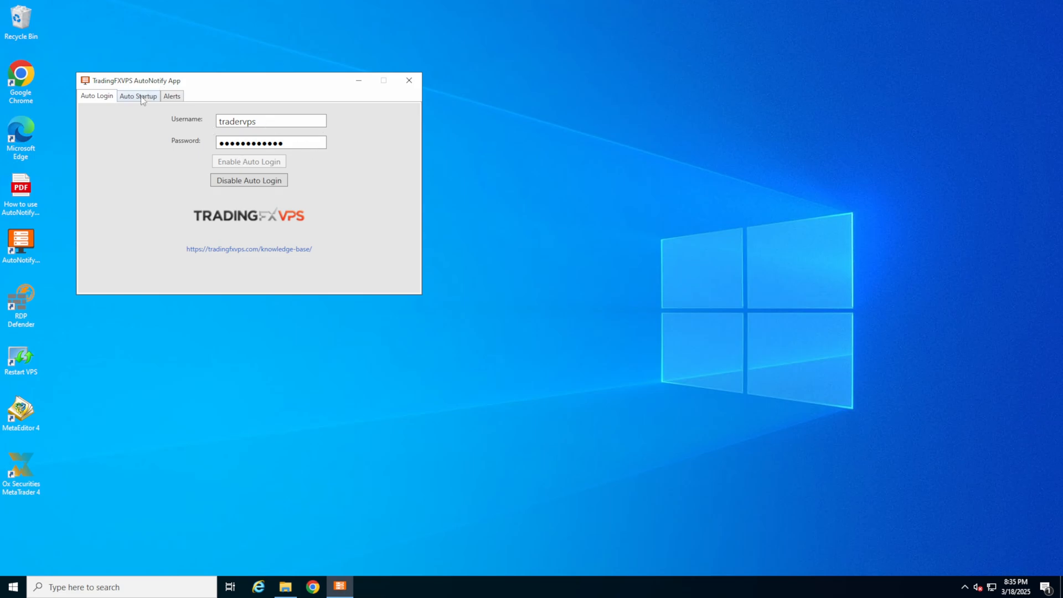
pyautogui.click(139, 96)
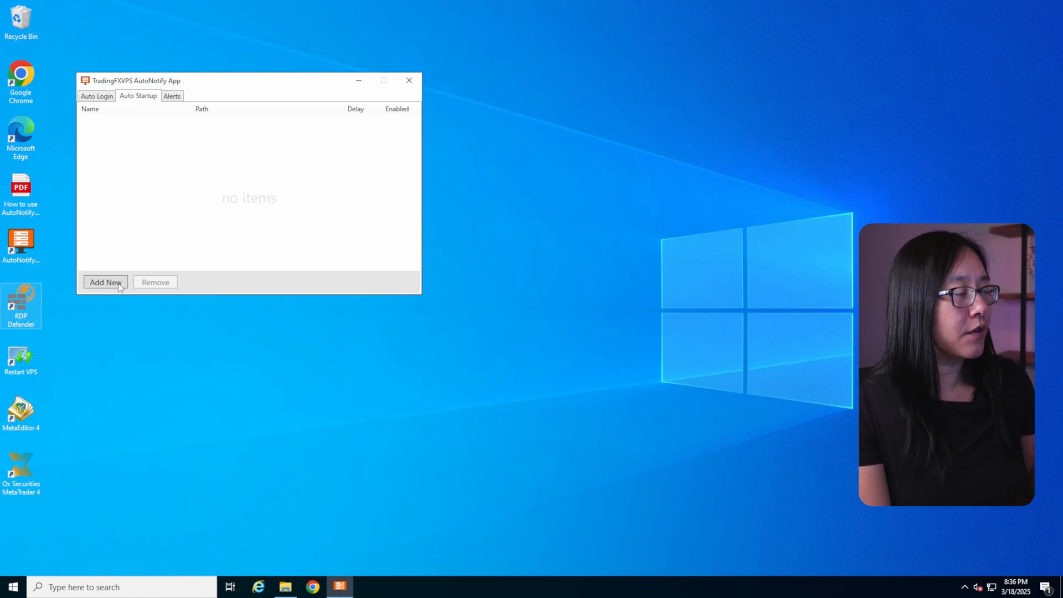
# - Add OX_MT4_01\terminal.exe as a startup program, then start another Add New
pyautogui.click(106, 282)
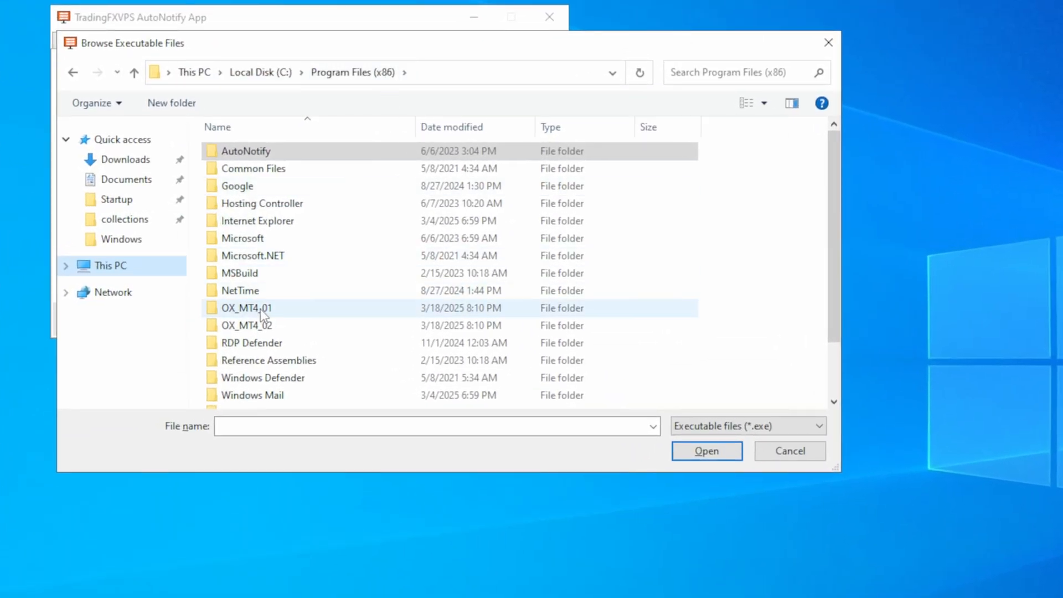
pyautogui.doubleClick(246, 308)
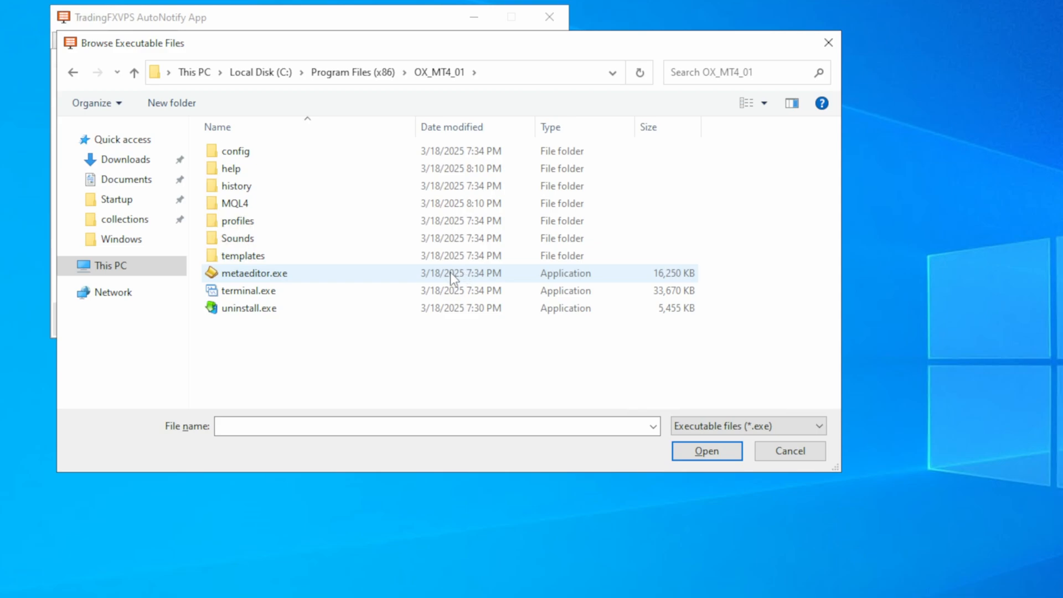
pyautogui.click(248, 290)
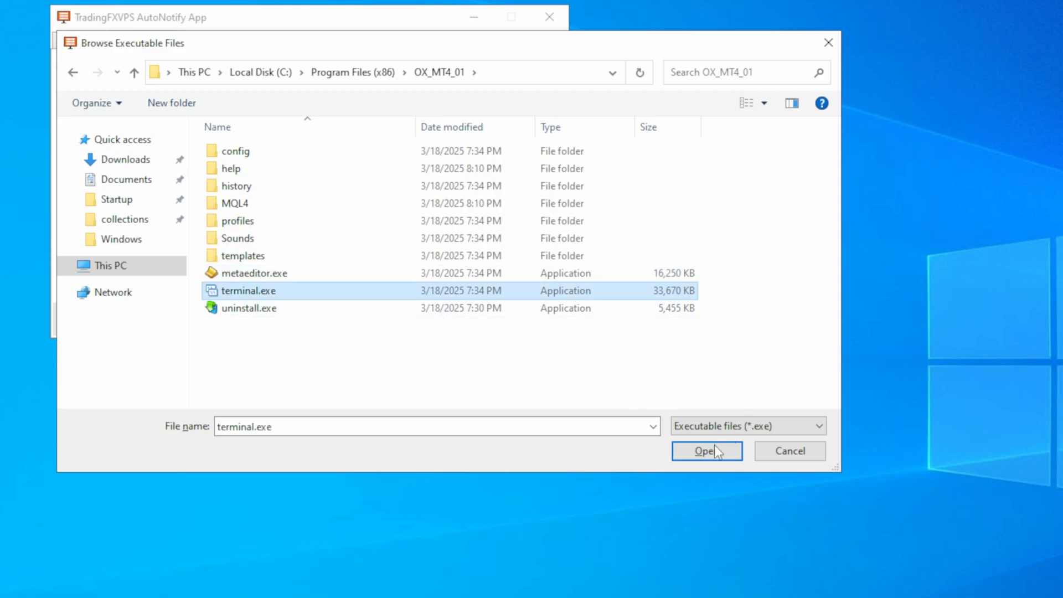
pyautogui.click(702, 450)
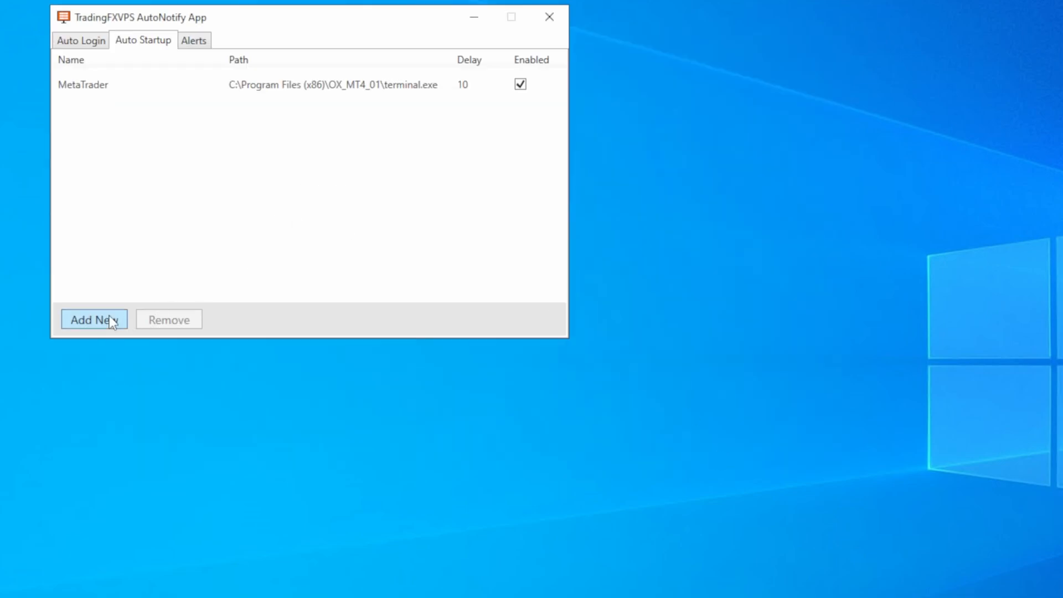
pyautogui.click(93, 320)
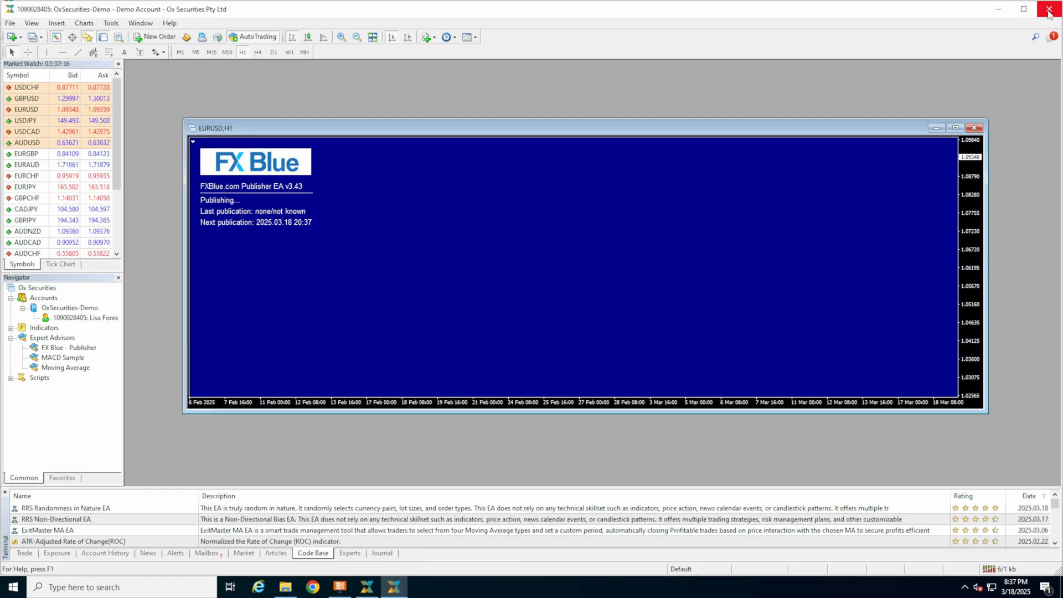
pyautogui.moveTo(1018, 31)
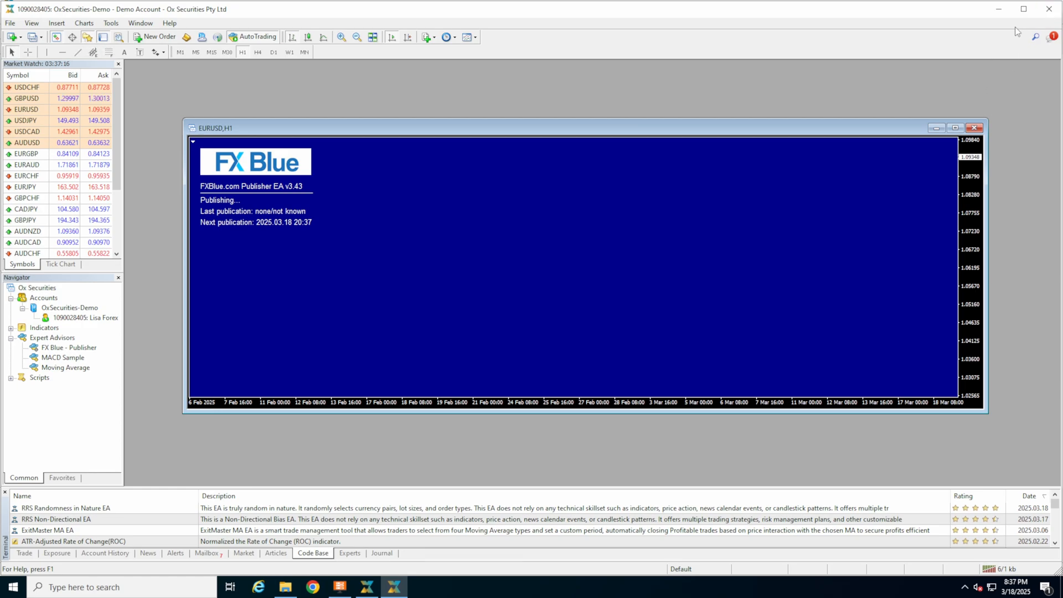
pyautogui.moveTo(458, 417)
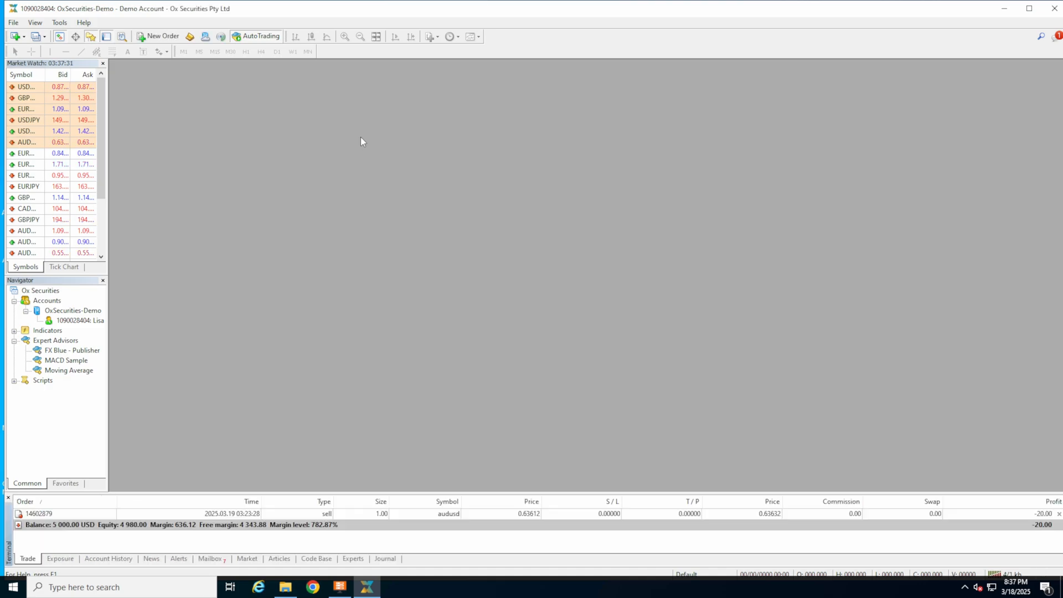
pyautogui.moveTo(645, 236)
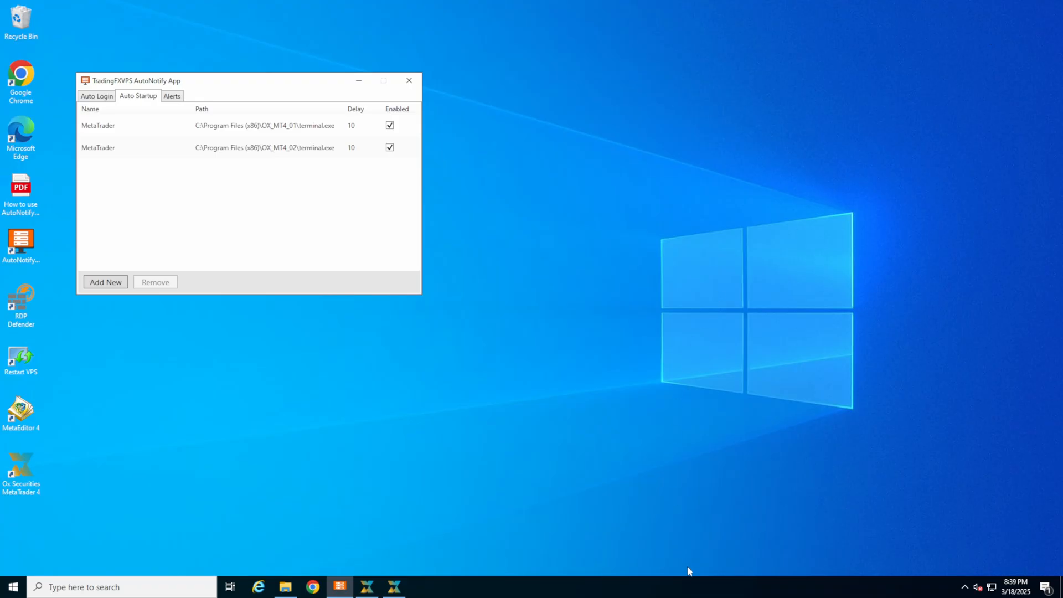
# - Open Task Manager from the taskbar to check the two MetaTrader processes
pyautogui.rightClick(590, 581)
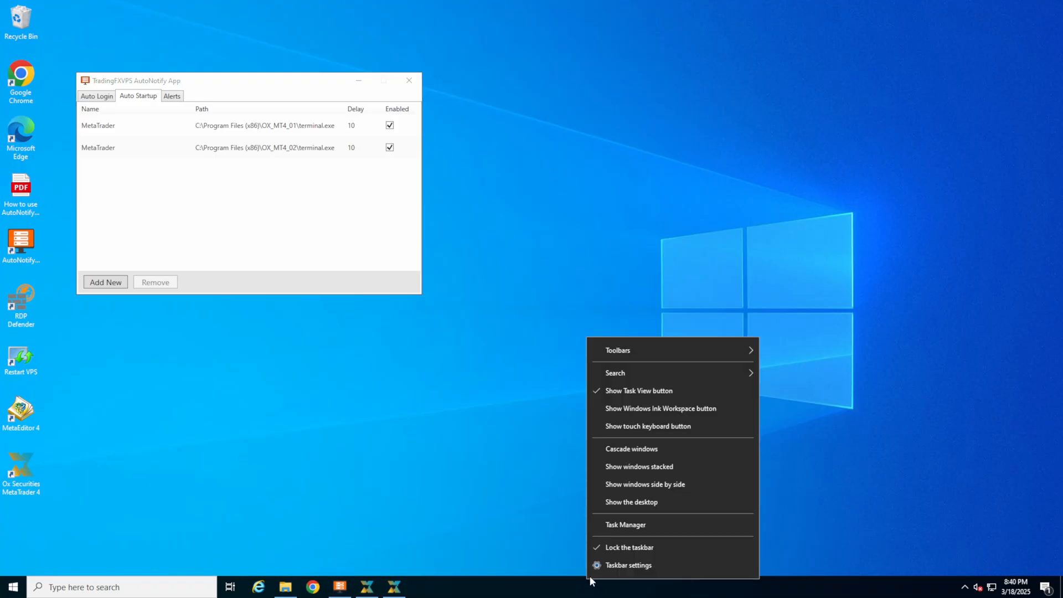
pyautogui.click(625, 525)
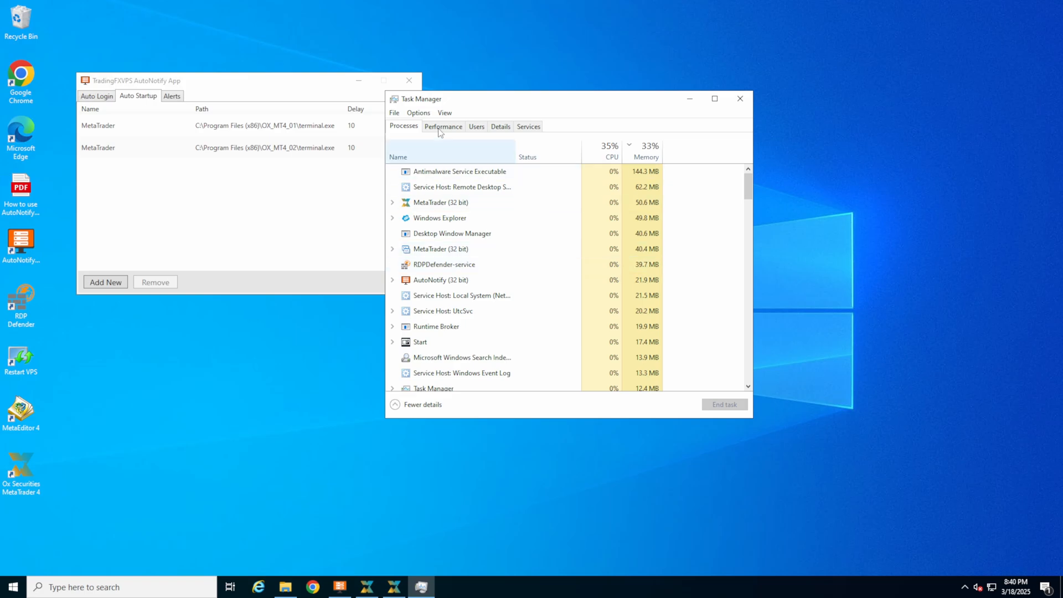
# - View Task Manager's Performance graphs, including Ethernet network activity
pyautogui.click(443, 126)
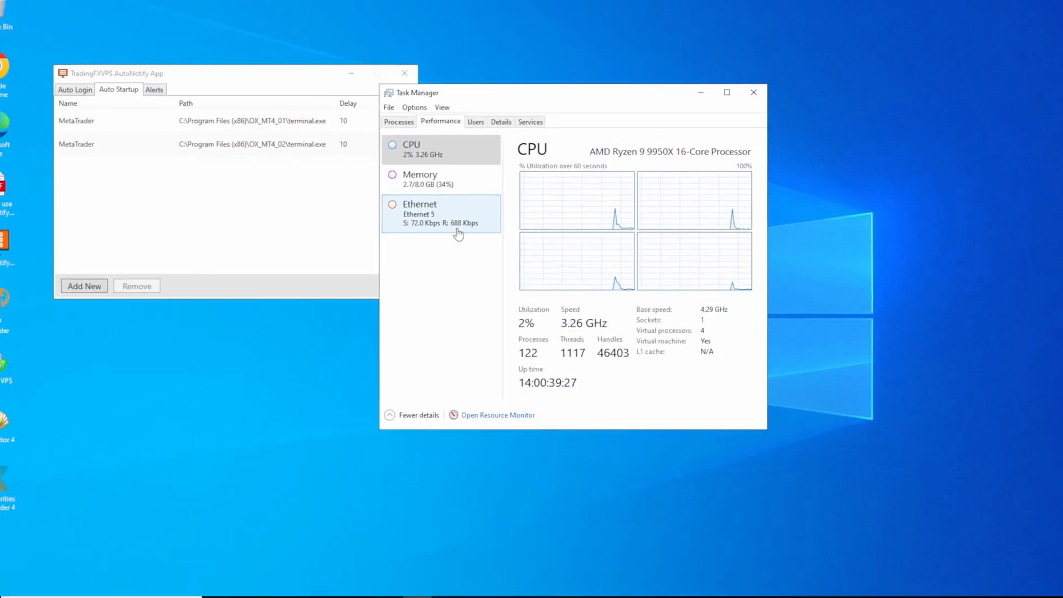
pyautogui.click(753, 93)
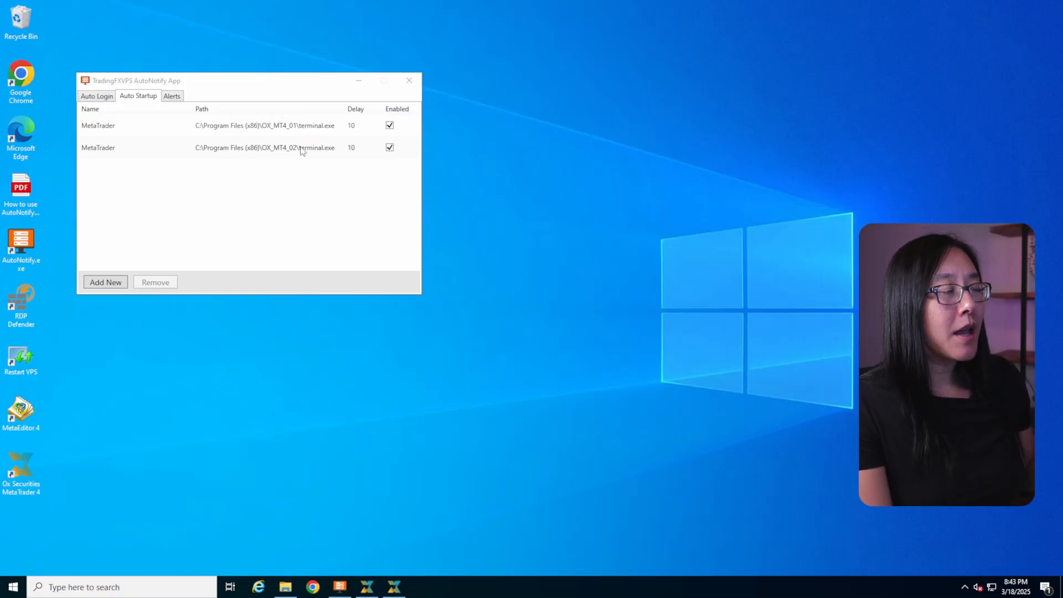
pyautogui.moveTo(447, 550)
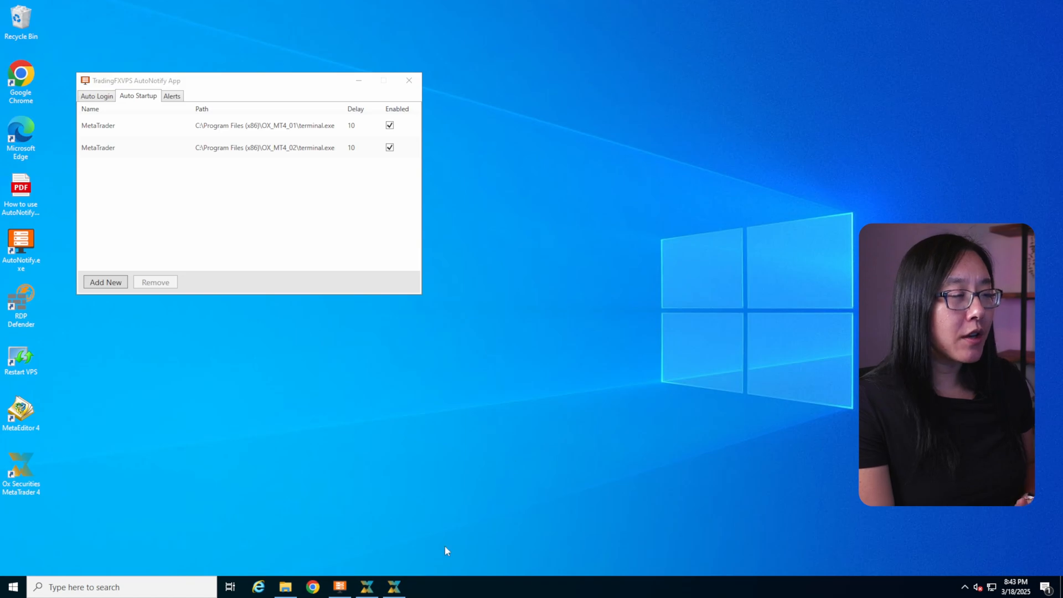